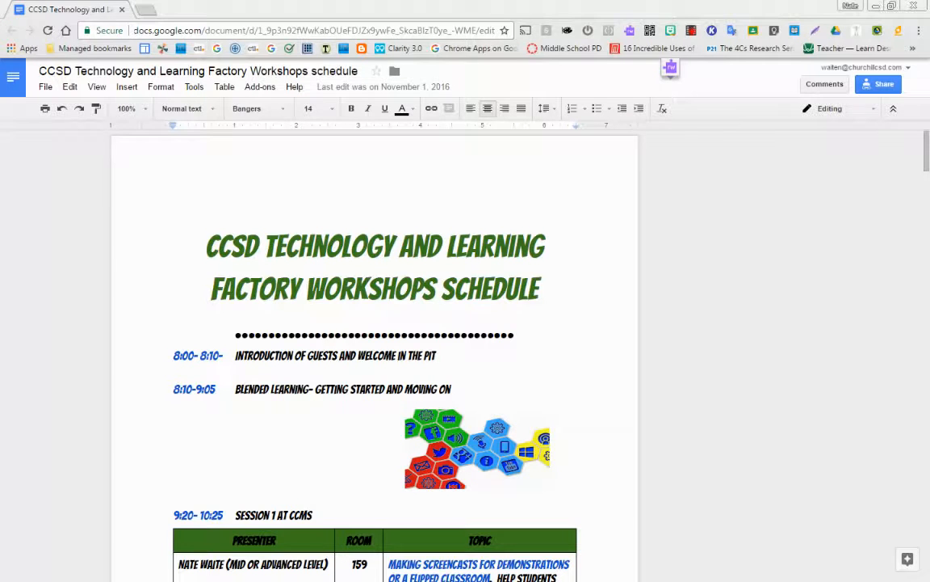
Step: Show the File menu's document commands over the workshop schedule
left_click(519, 199)
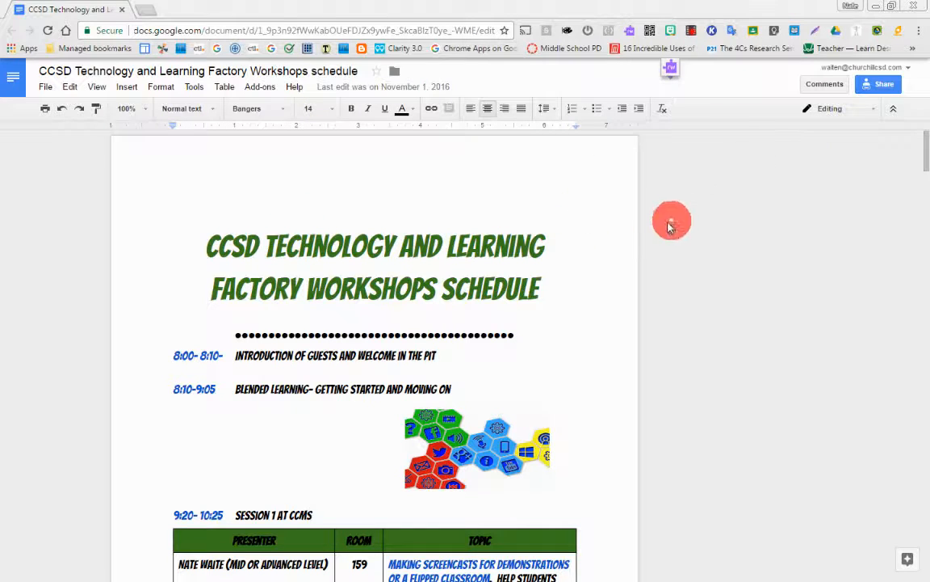
mouse_move(636, 163)
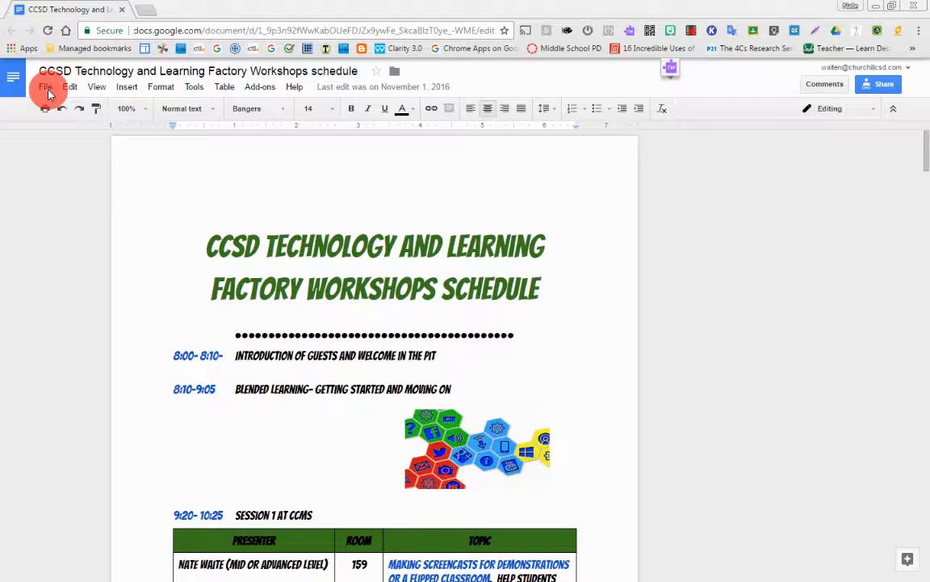
left_click(45, 87)
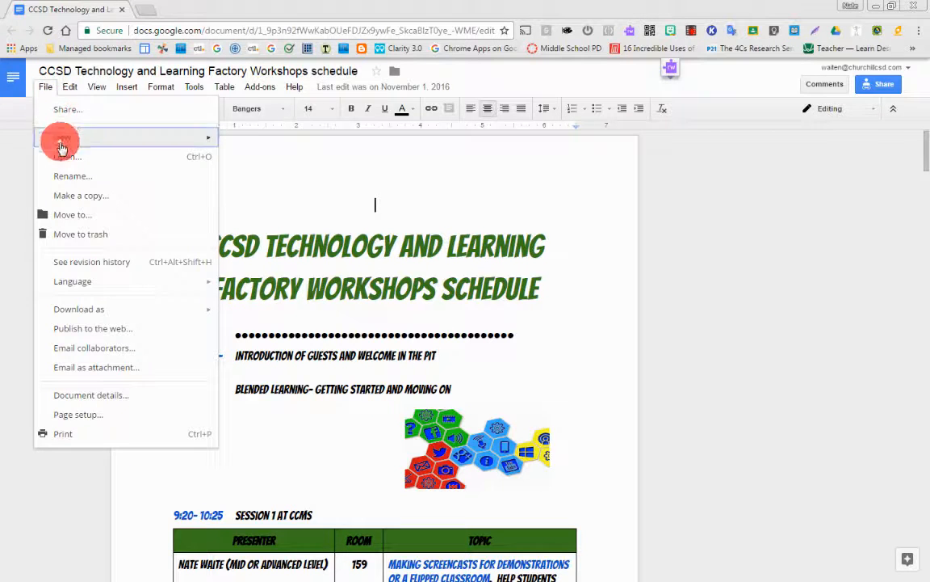
mouse_move(72, 261)
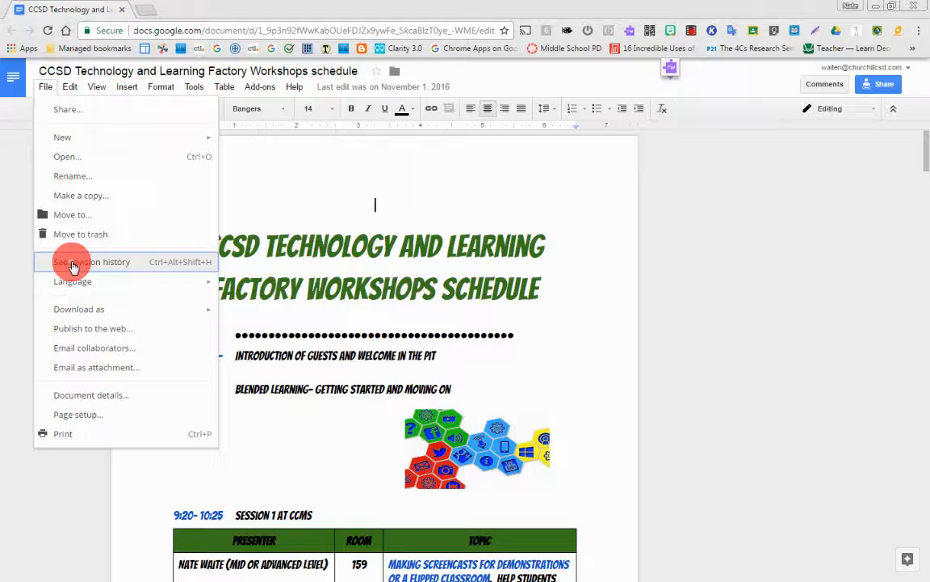
Step: Show the revision history and move its list down to the October entries
left_click(91, 261)
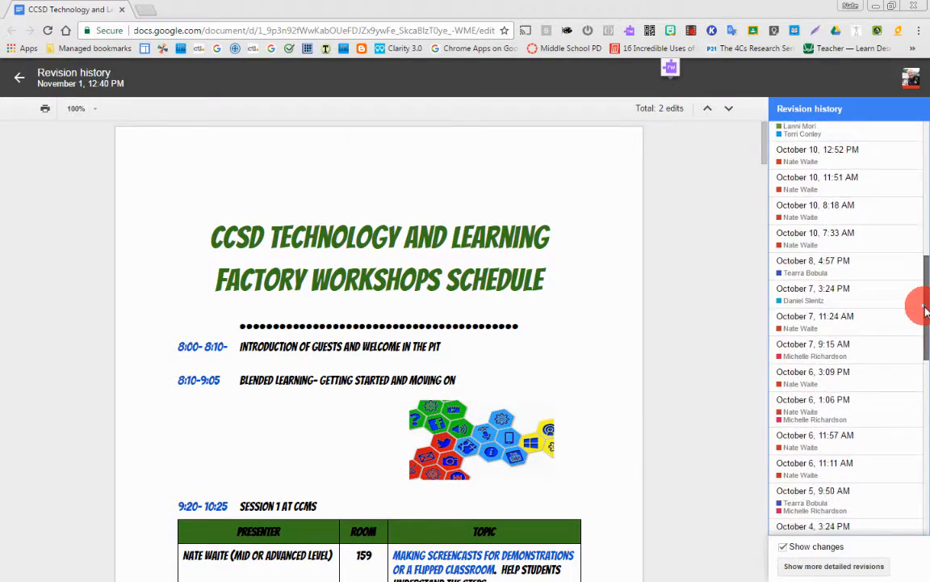
scroll("down", 3)
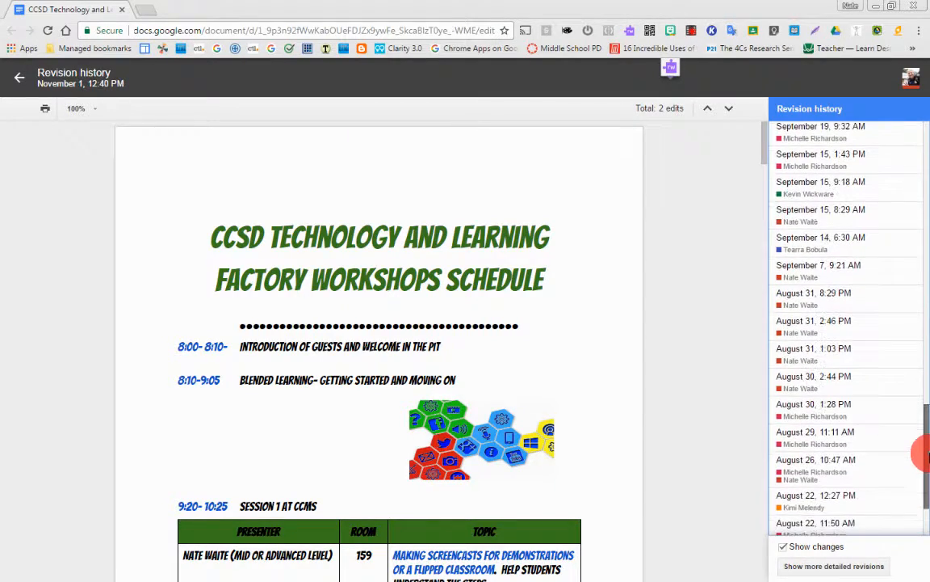
scroll("down", 3)
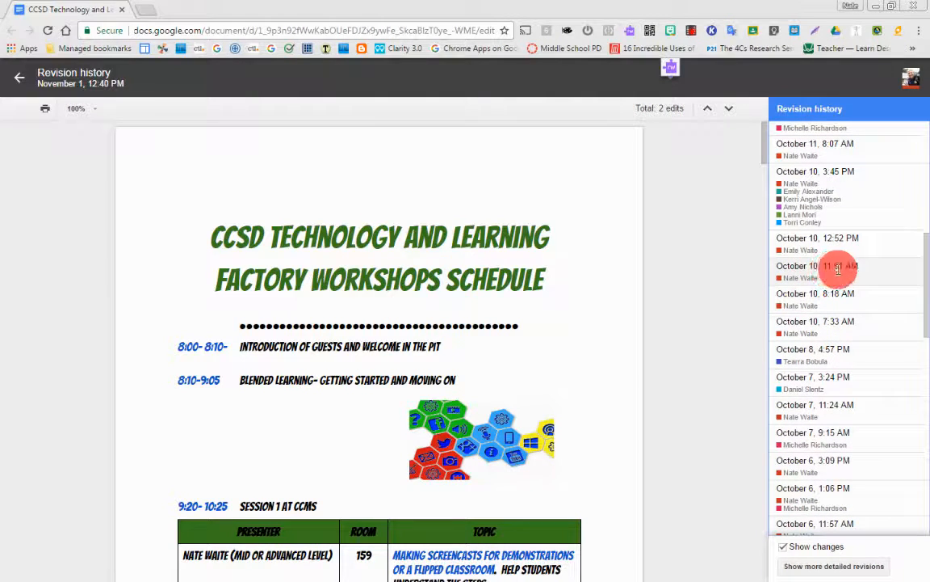
mouse_move(844, 275)
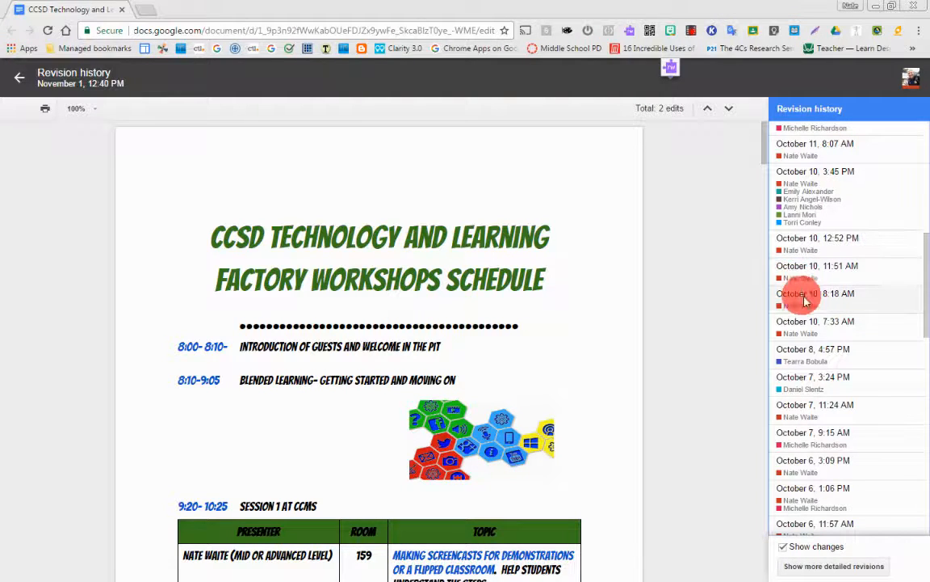
mouse_move(807, 278)
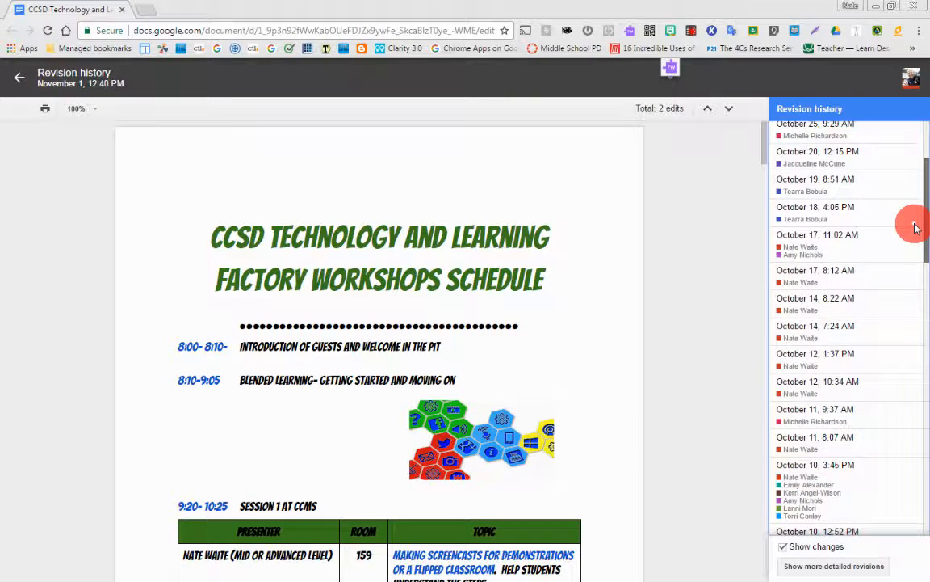
scroll("down", 3)
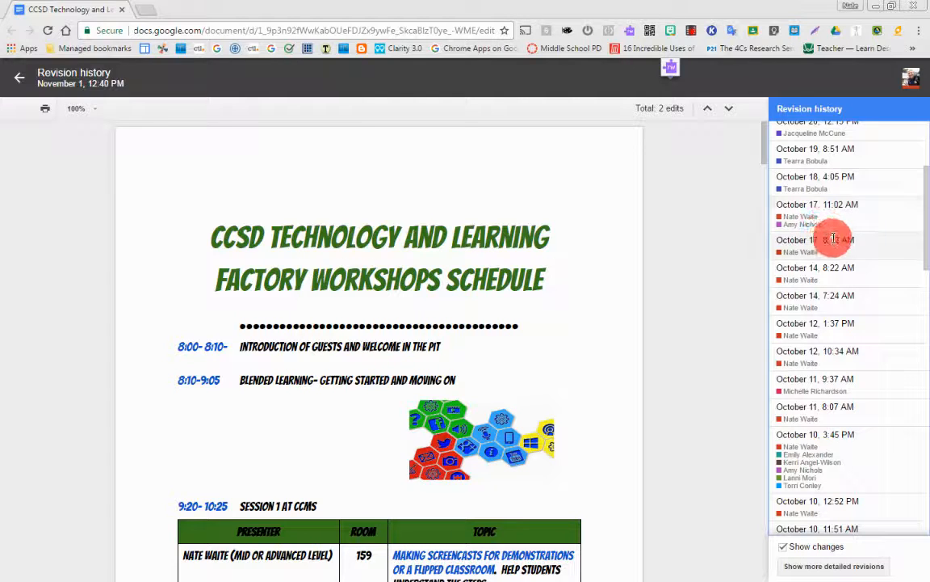
mouse_move(852, 224)
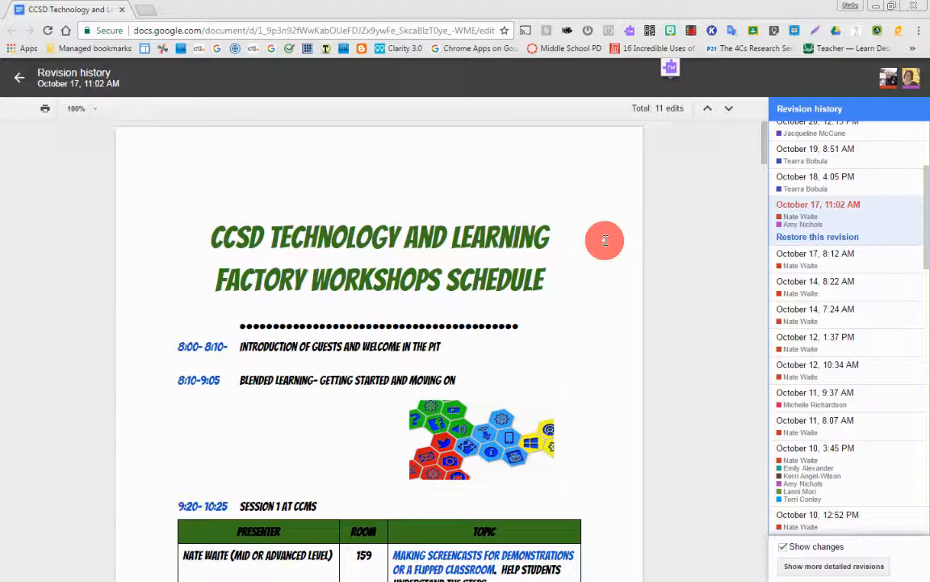
Step: Scroll through the October 17, 11:02 AM version to review its coloured additions and deletions
scroll("down", 3)
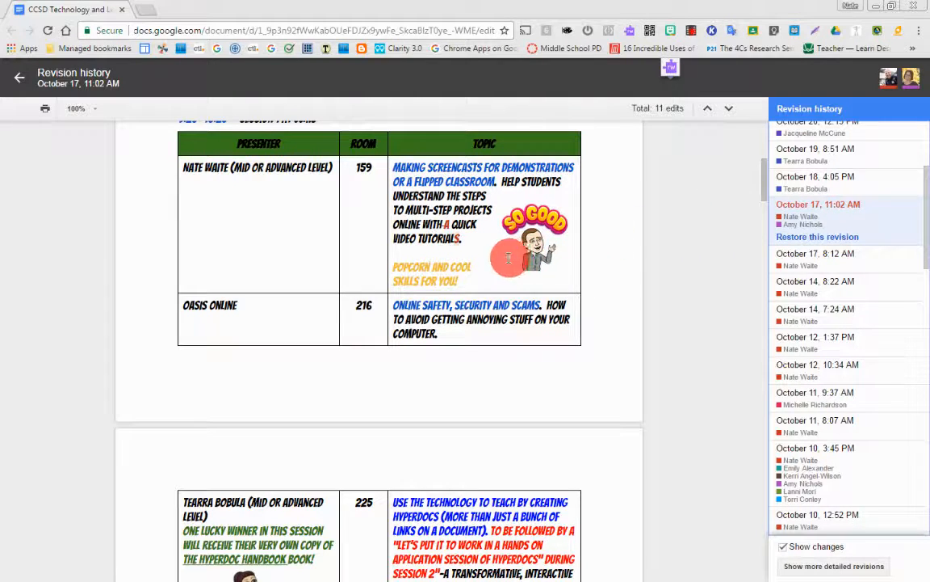
mouse_move(474, 245)
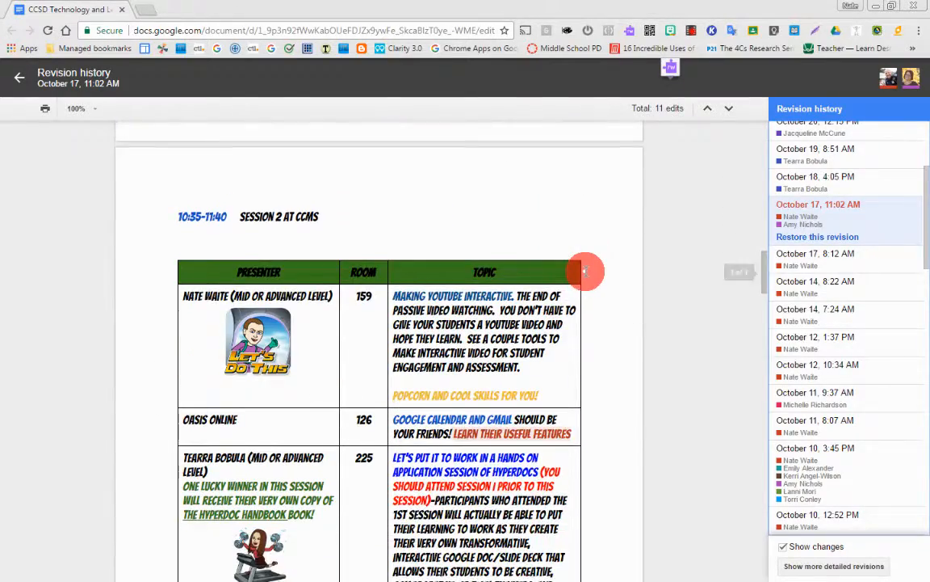
scroll("down", 3)
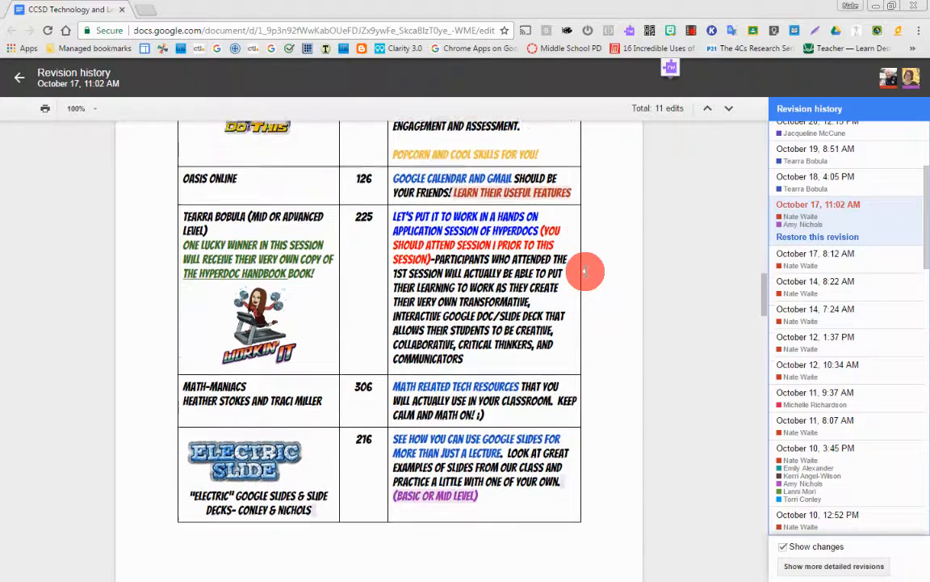
scroll("down", 3)
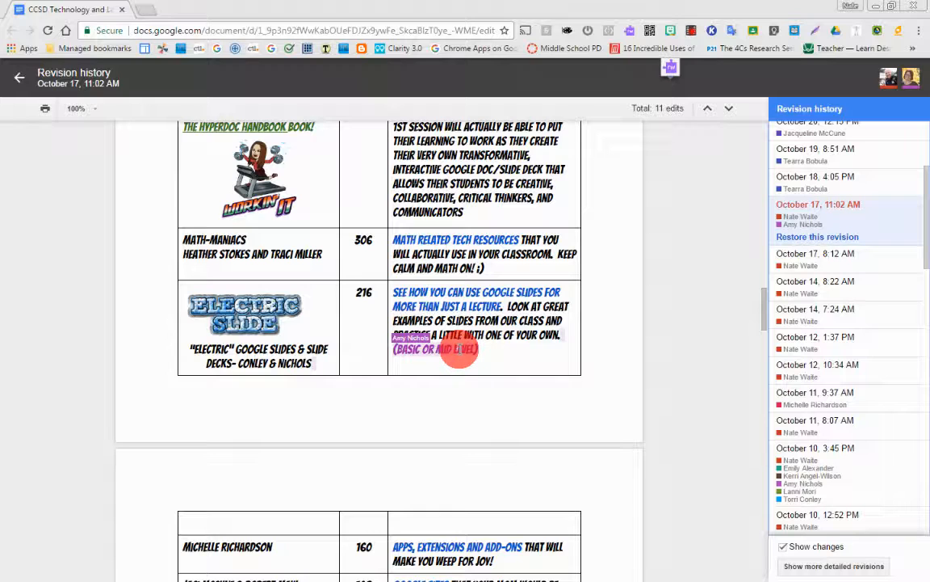
scroll("down", 3)
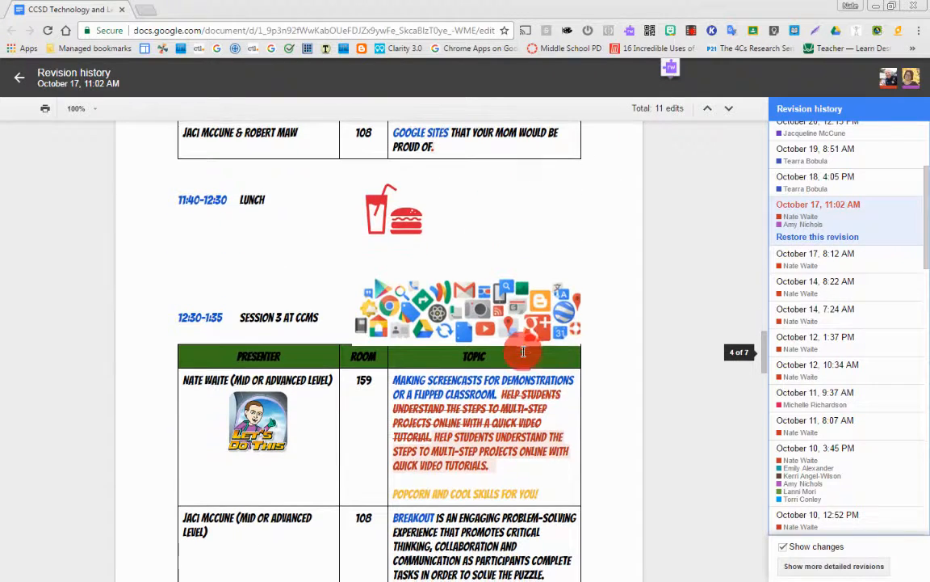
scroll("down", 3)
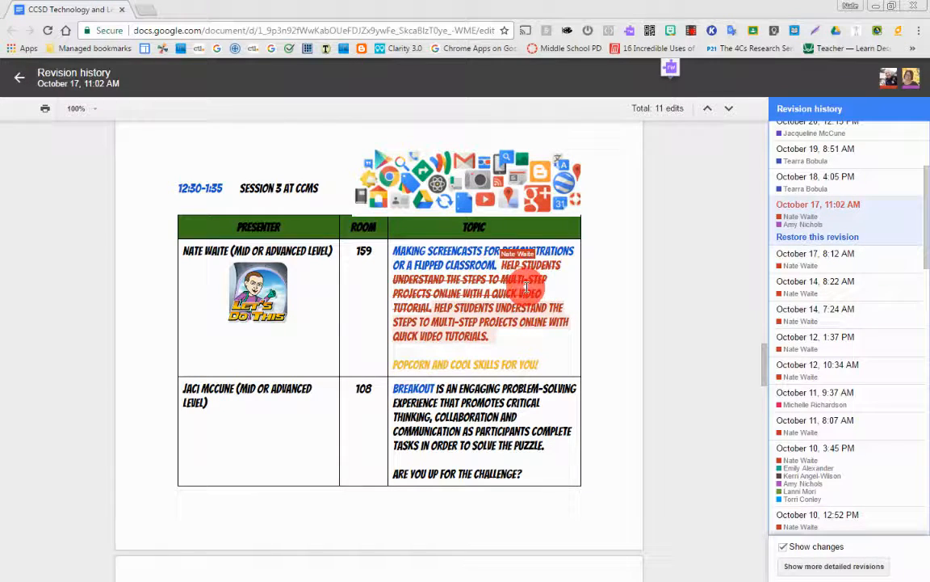
mouse_move(582, 292)
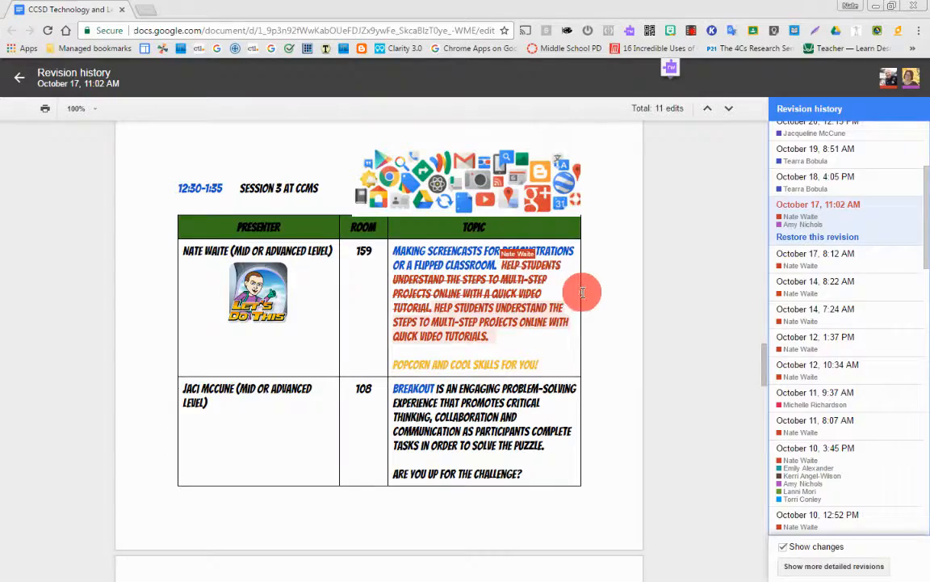
scroll("down", 3)
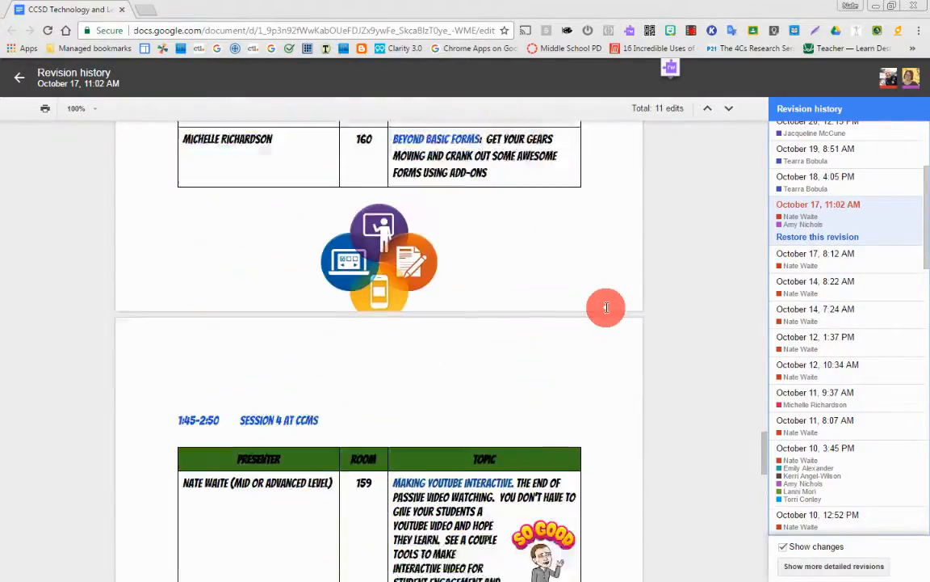
scroll("down", 3)
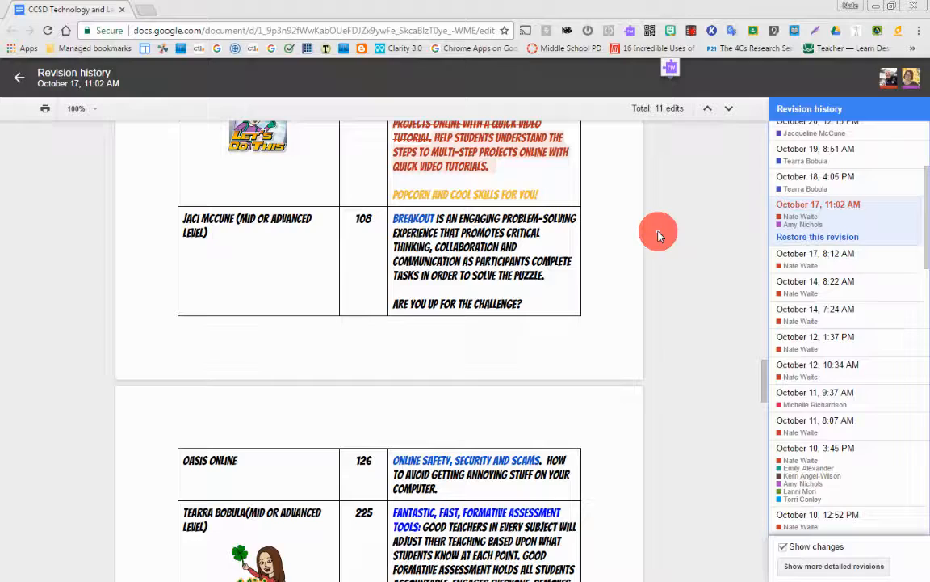
mouse_move(680, 242)
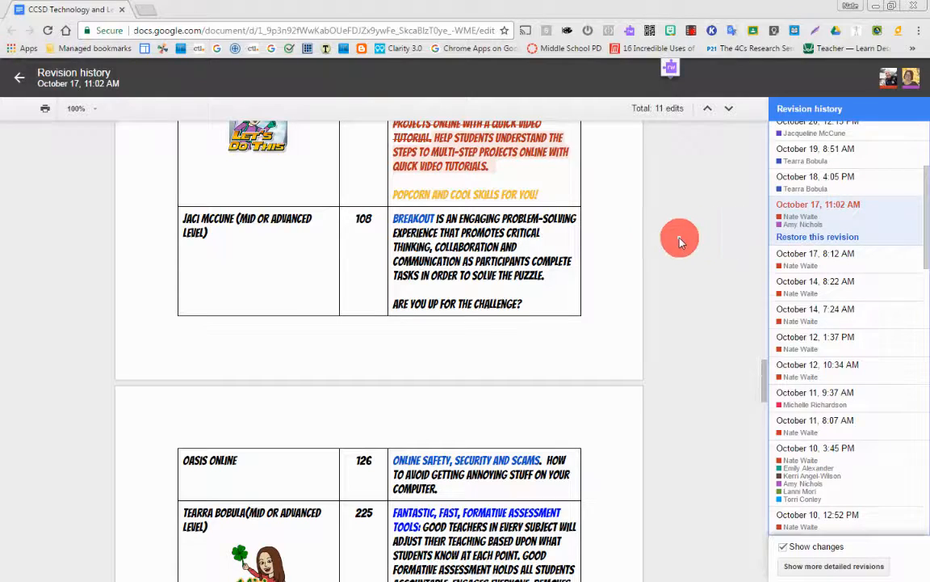
Step: View the October 14, 7:24 AM revision, then return to the latest November 1, 12:40 PM version
left_click(816, 295)
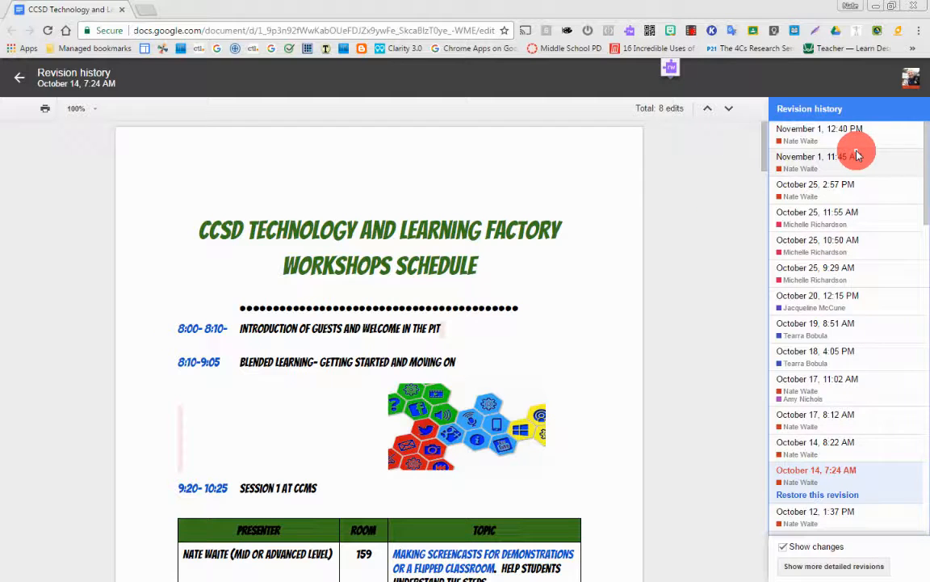
left_click(819, 134)
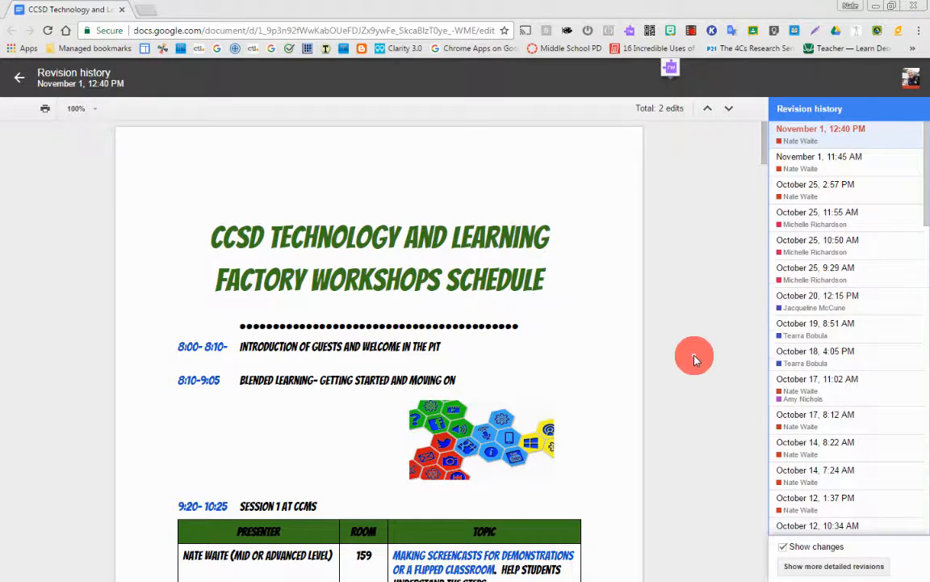
mouse_move(668, 296)
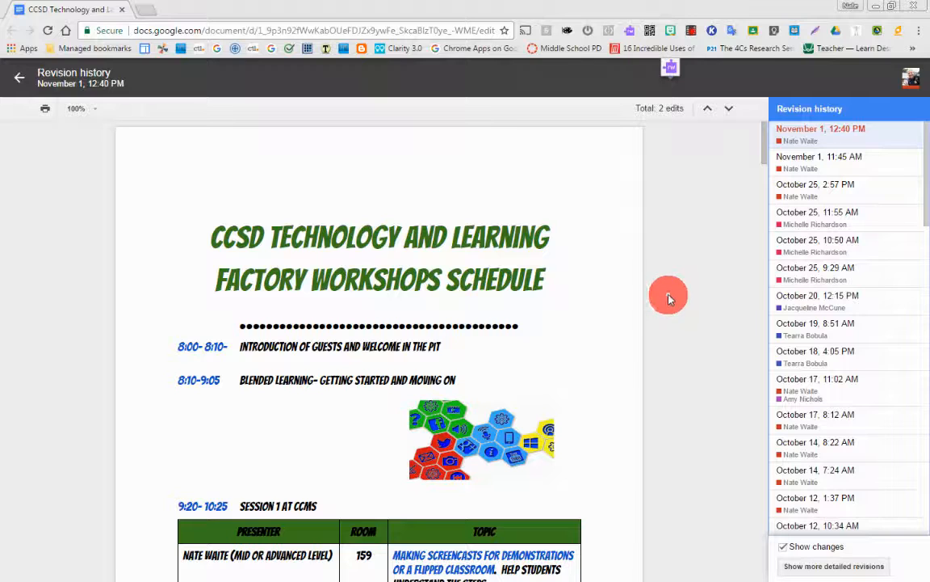